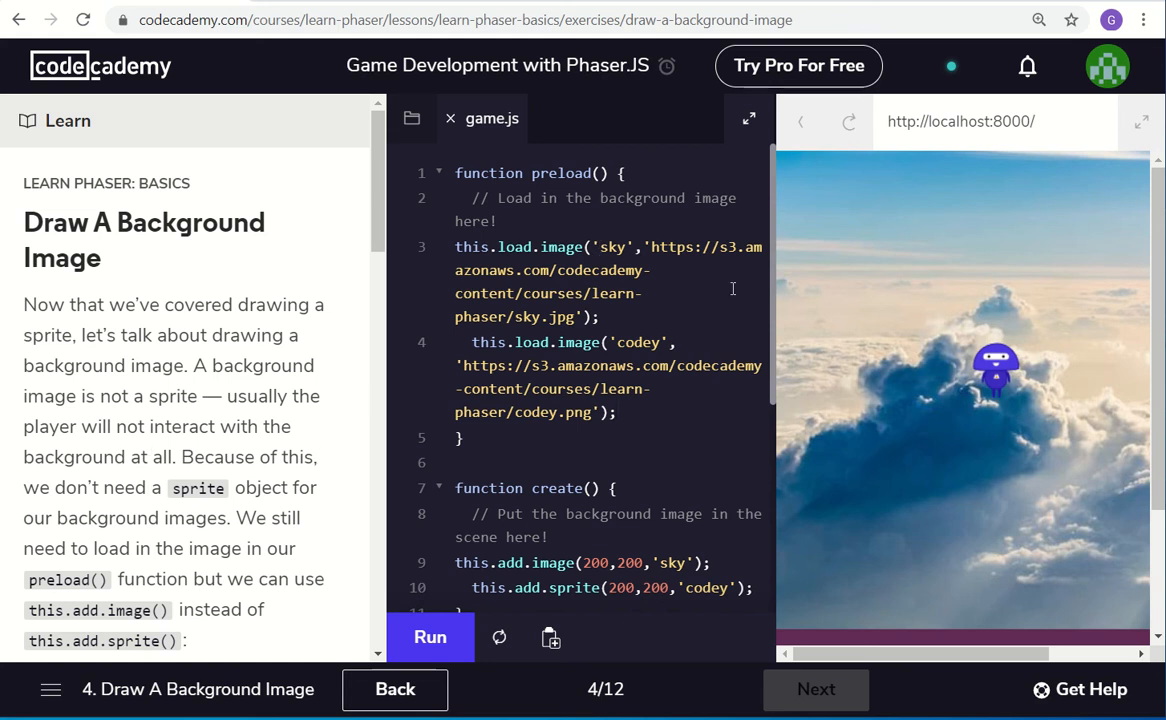
pyautogui.moveTo(880, 258)
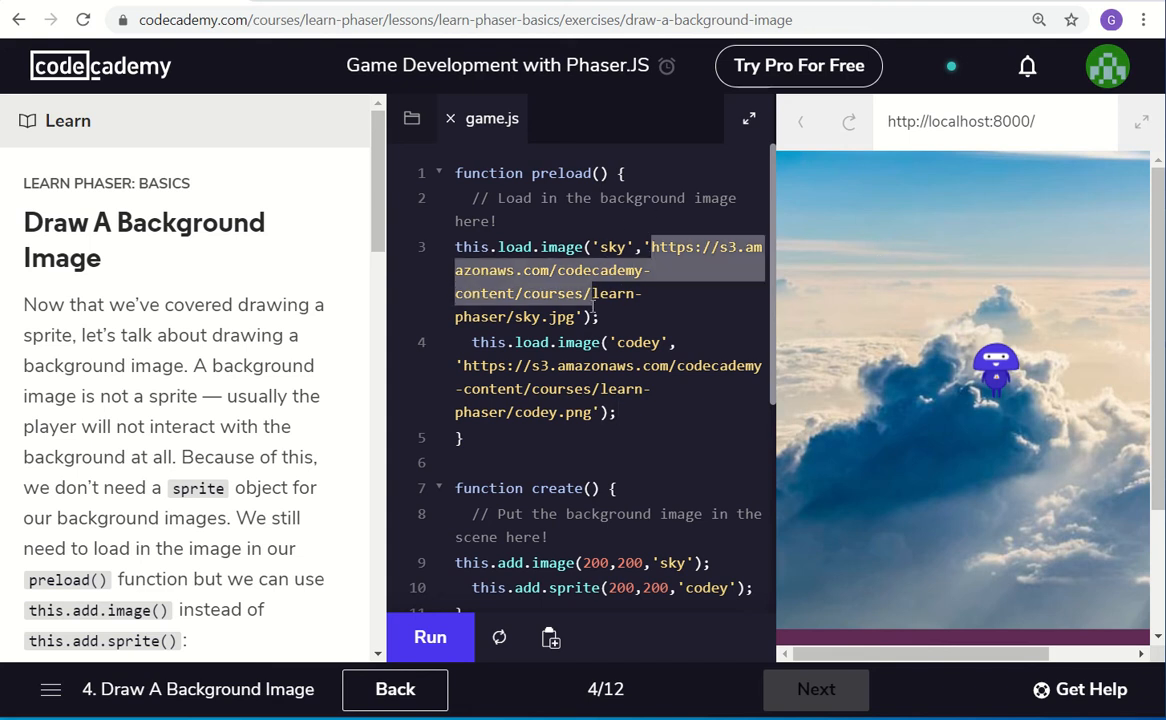
# Deselect the sky image URL and scroll down through the game.js code
pyautogui.click(622, 345)
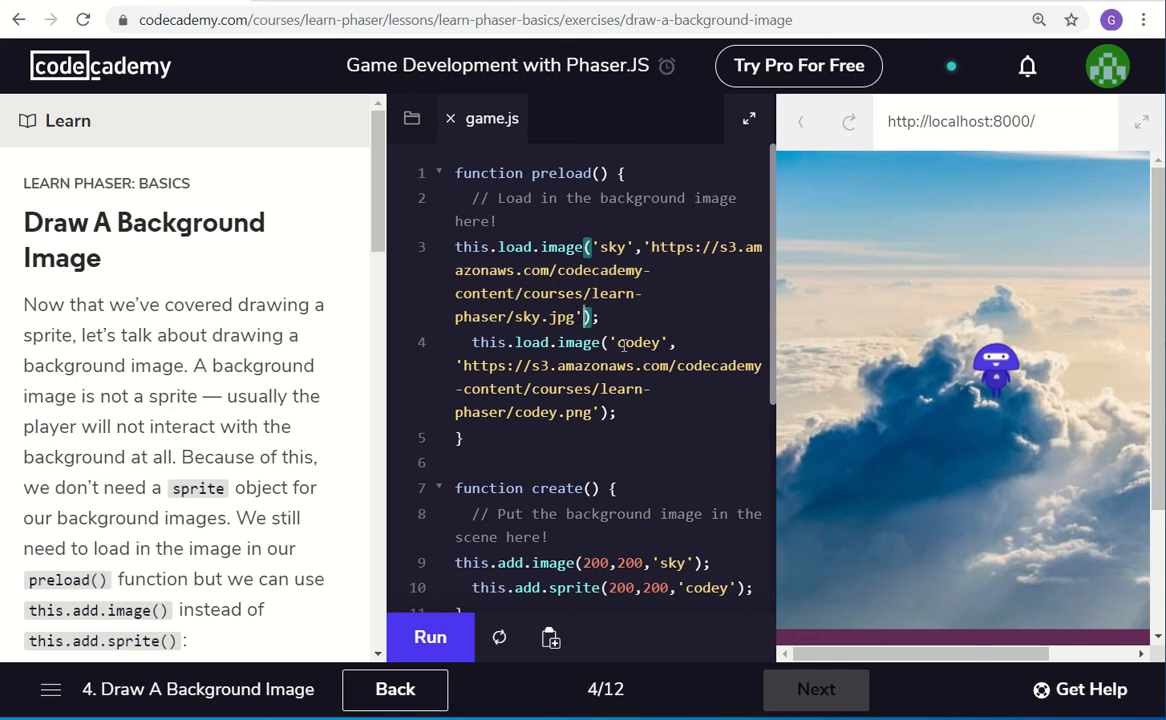
pyautogui.moveTo(996, 379)
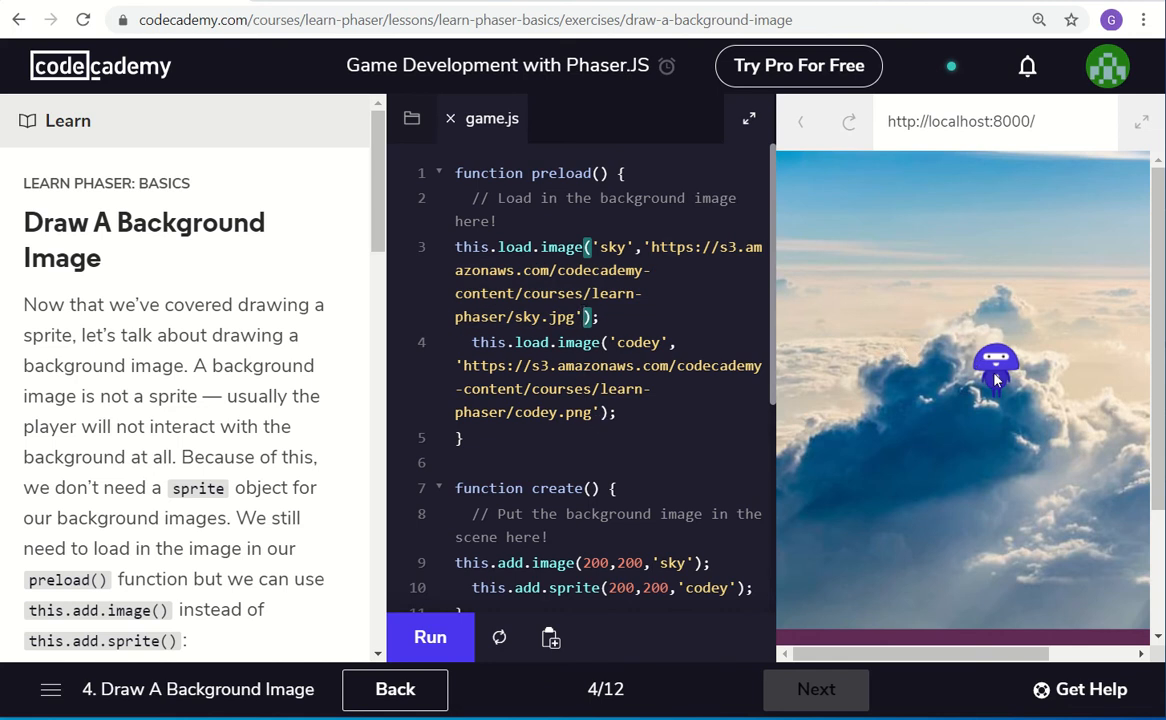
pyautogui.moveTo(647, 643)
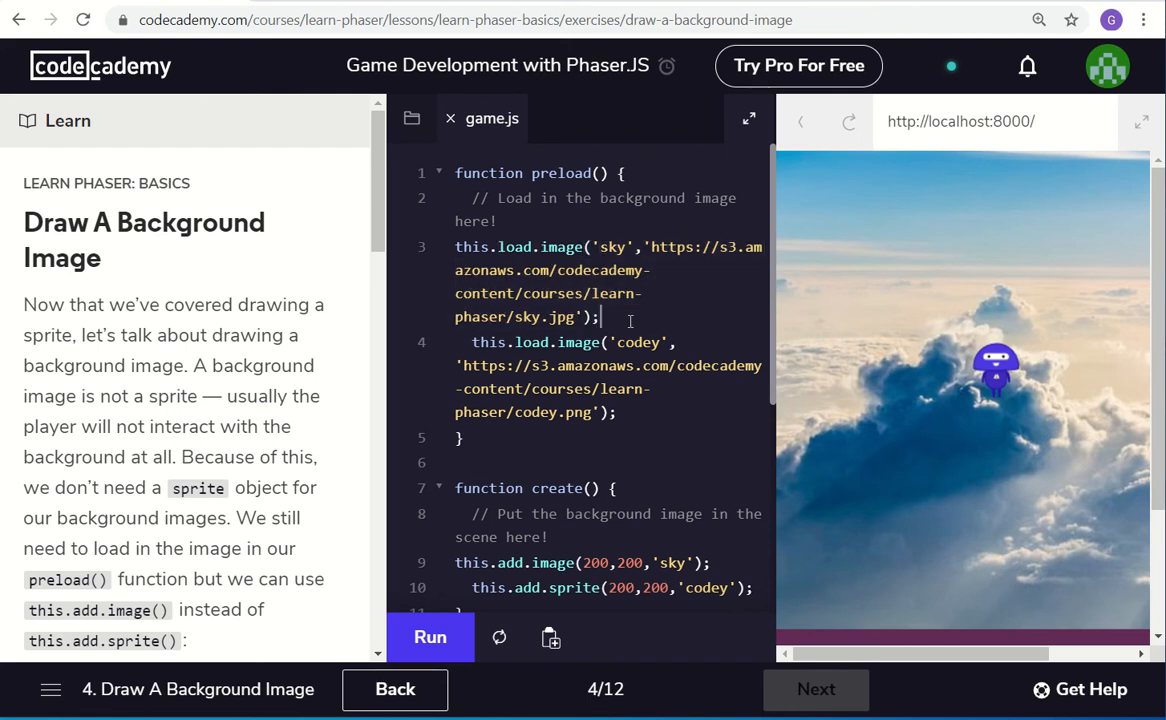
pyautogui.moveTo(608, 503)
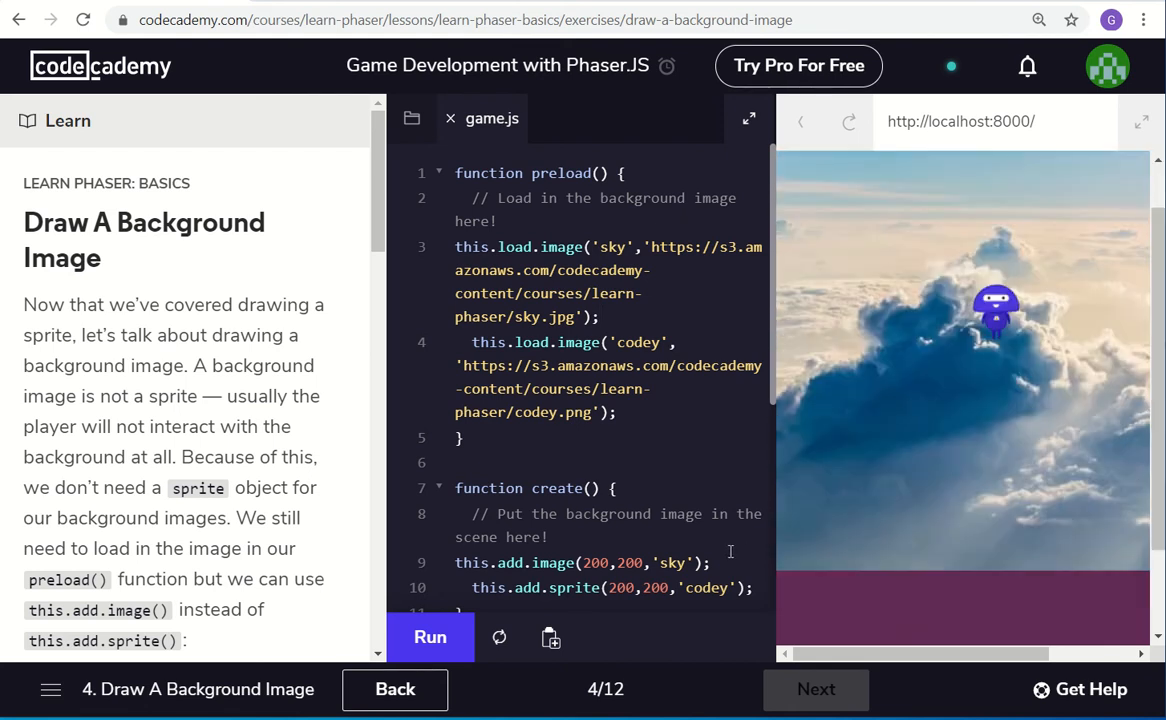
pyautogui.moveTo(620, 571)
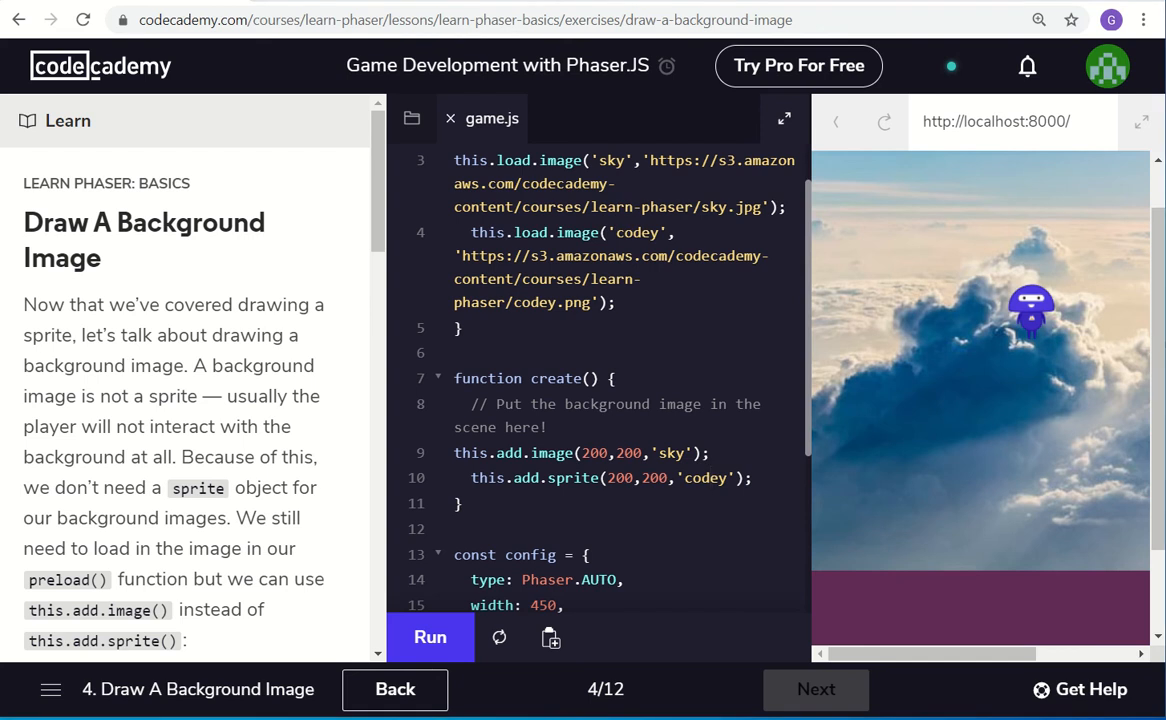
pyautogui.scroll(-3)
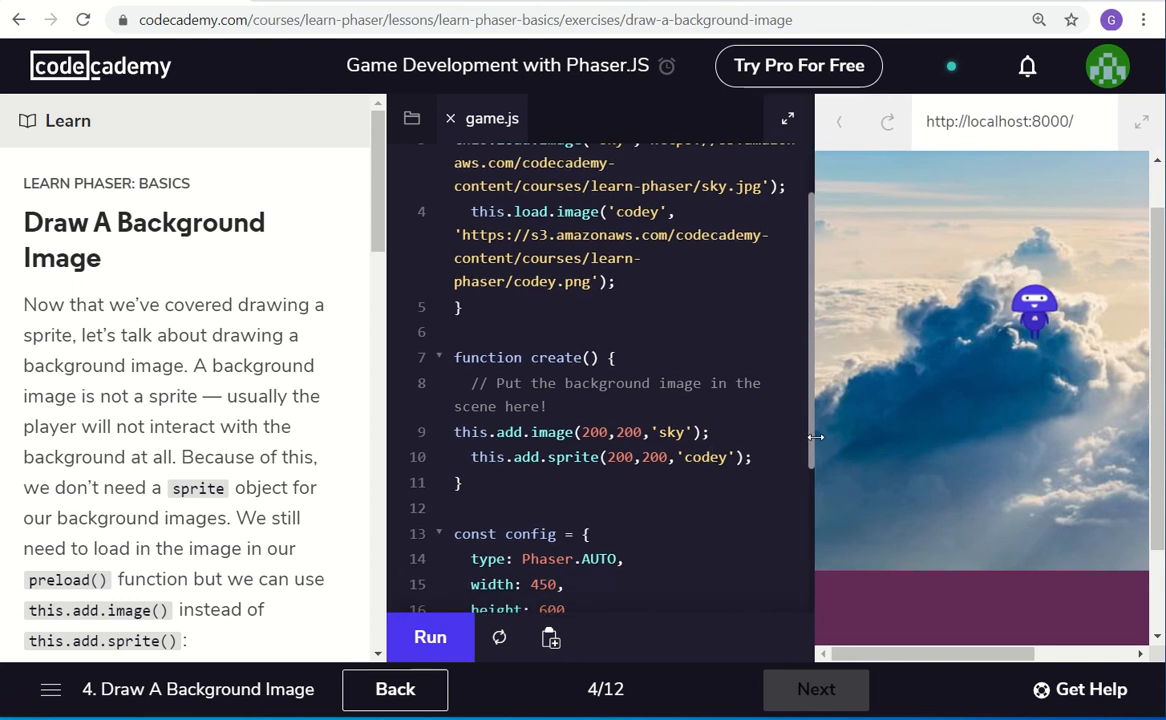
pyautogui.scroll(-3)
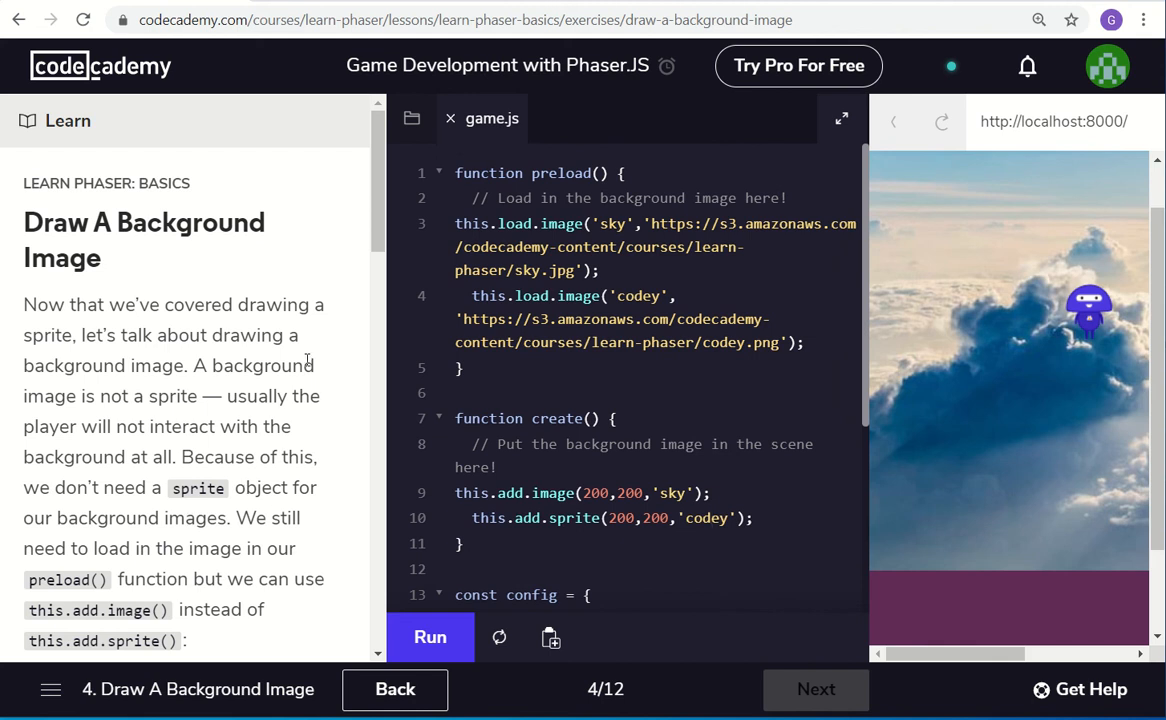
# Scroll the Learn panel to the Instructions, where step 1 on loading the sky image is checked
pyautogui.scroll(-3)
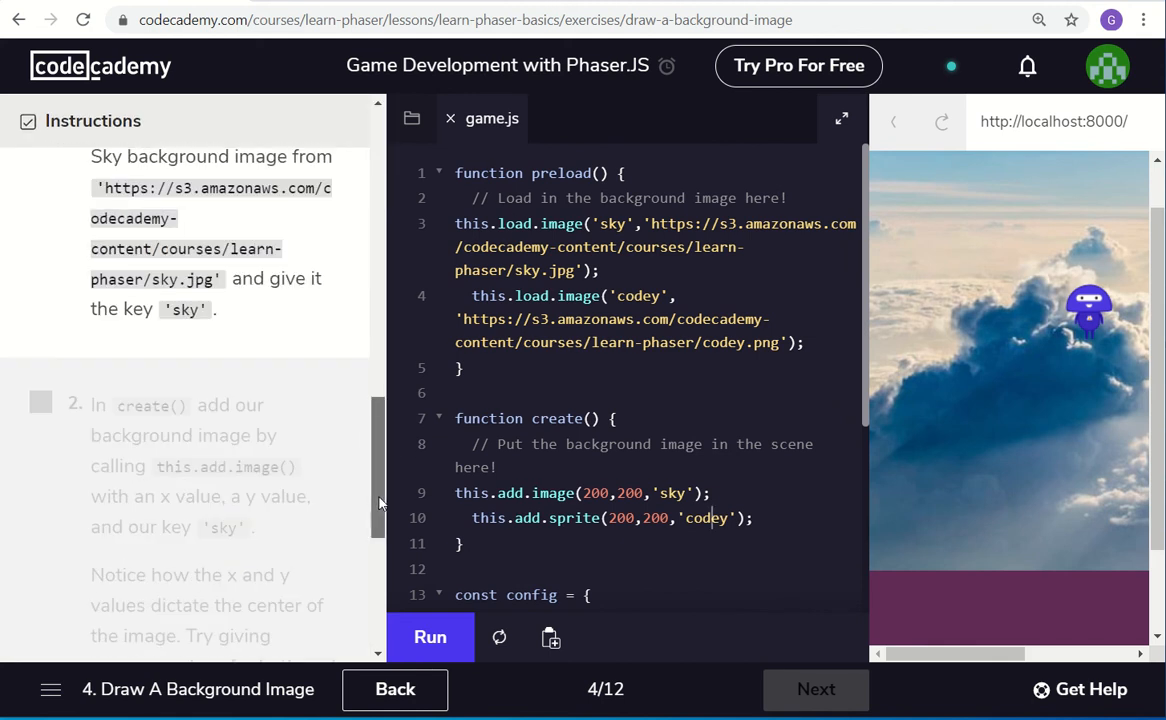
pyautogui.scroll(3)
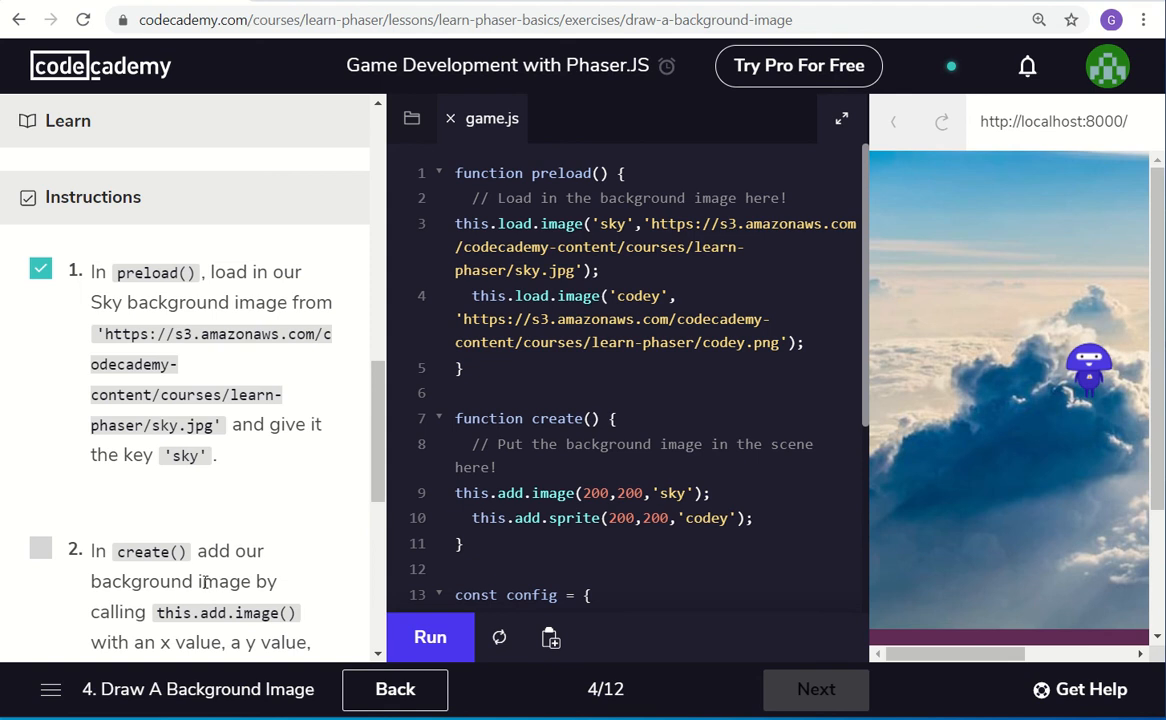
pyautogui.moveTo(388, 450)
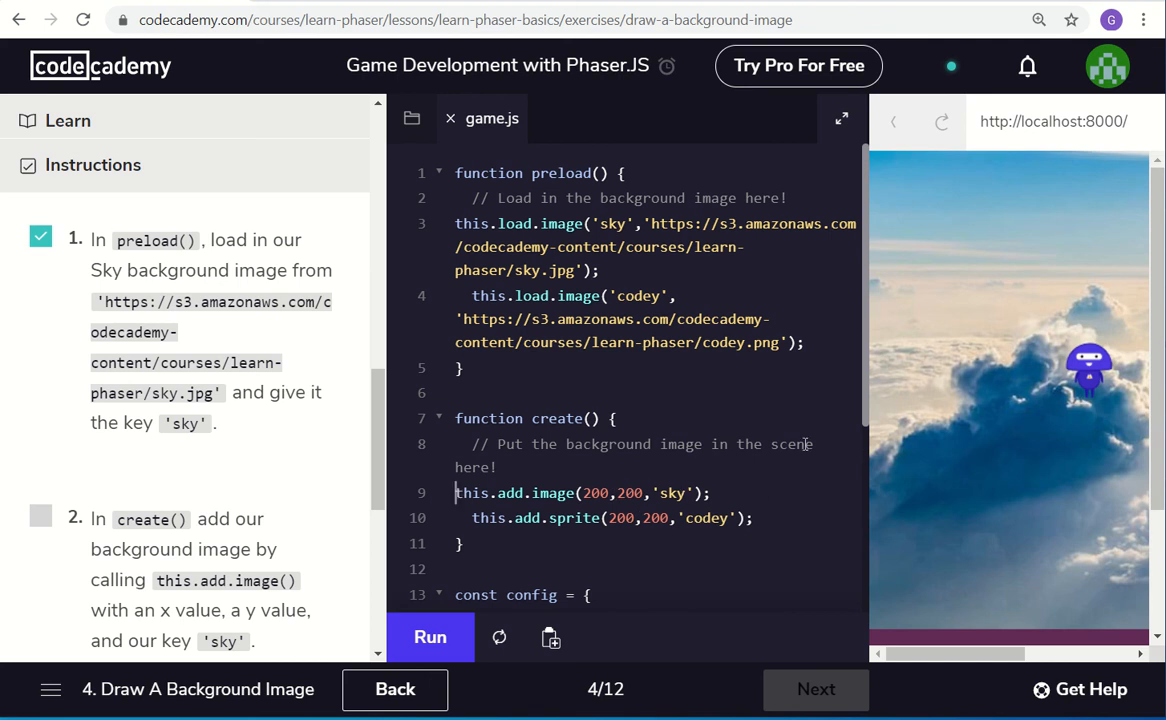
pyautogui.moveTo(1063, 457)
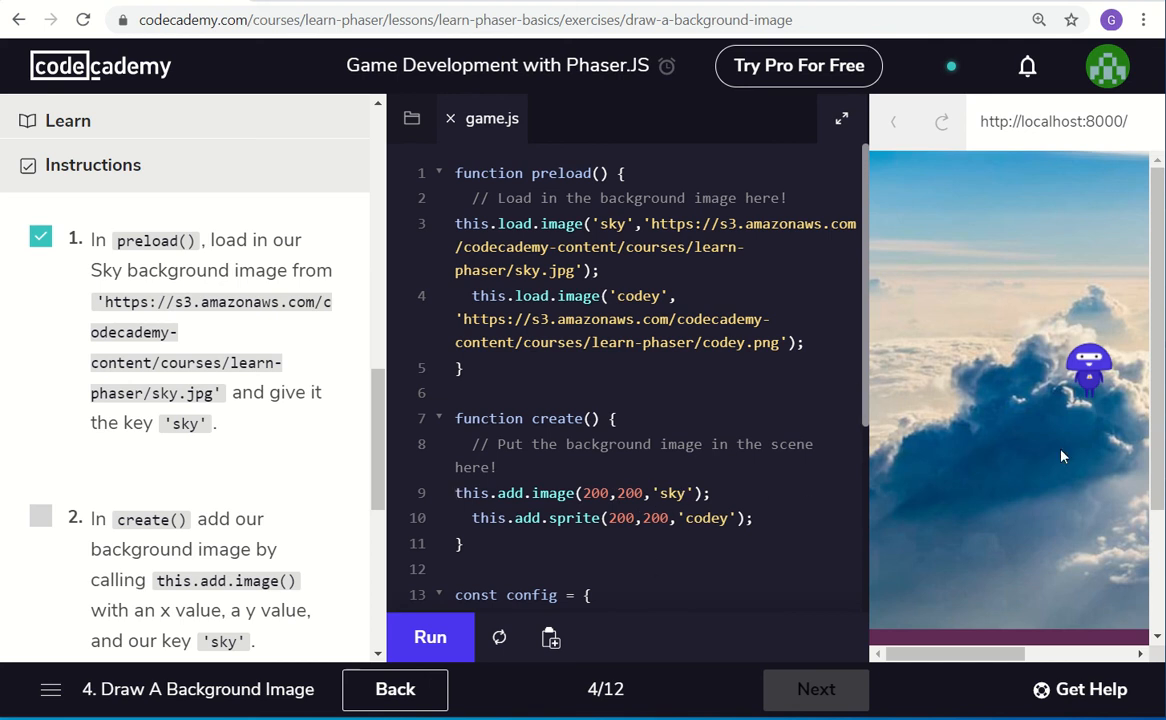
pyautogui.moveTo(876, 391)
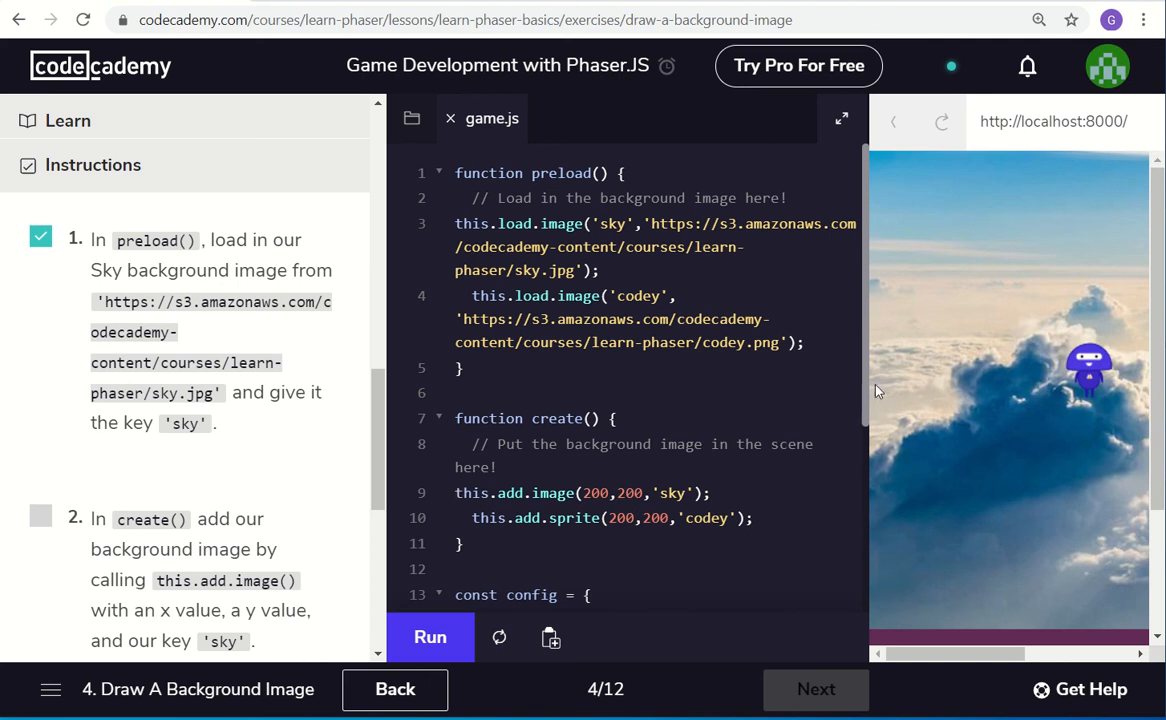
pyautogui.scroll(-3)
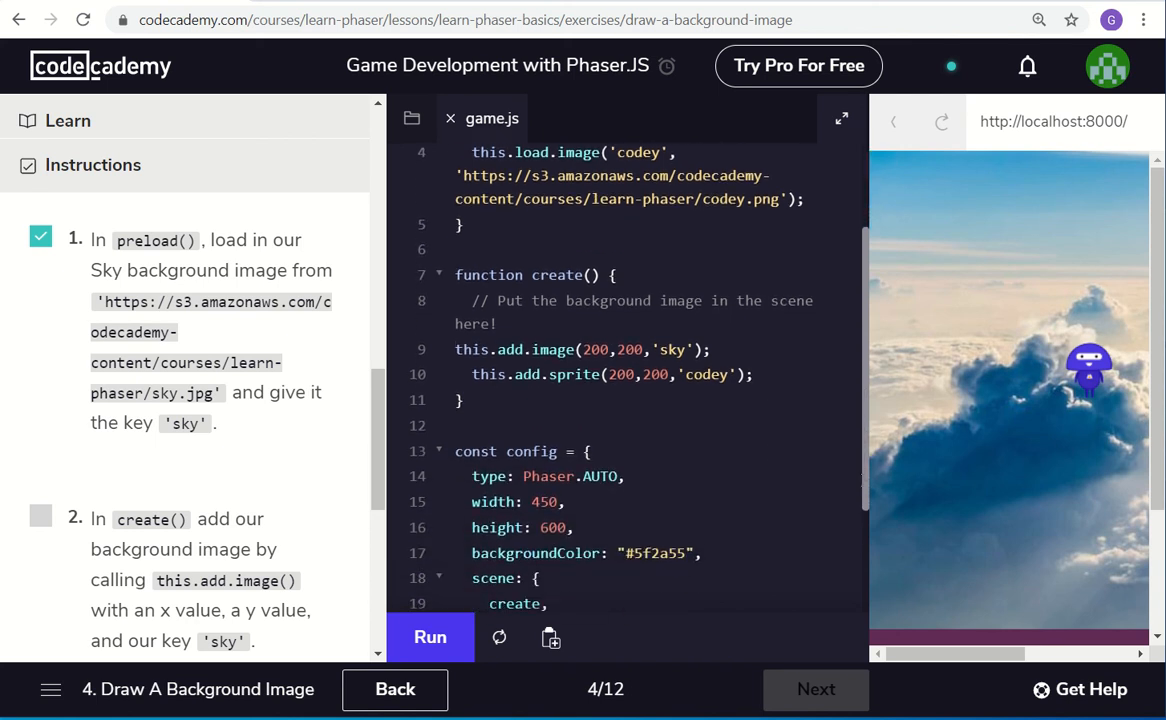
pyautogui.scroll(-3)
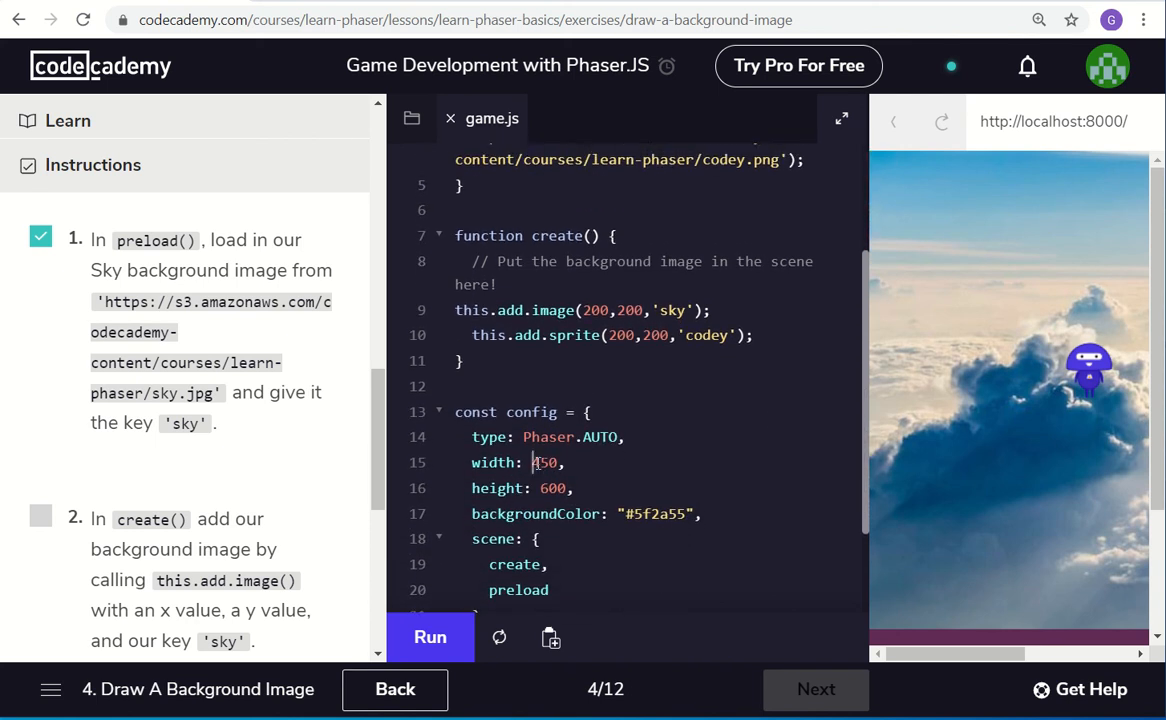
pyautogui.doubleClick(544, 462)
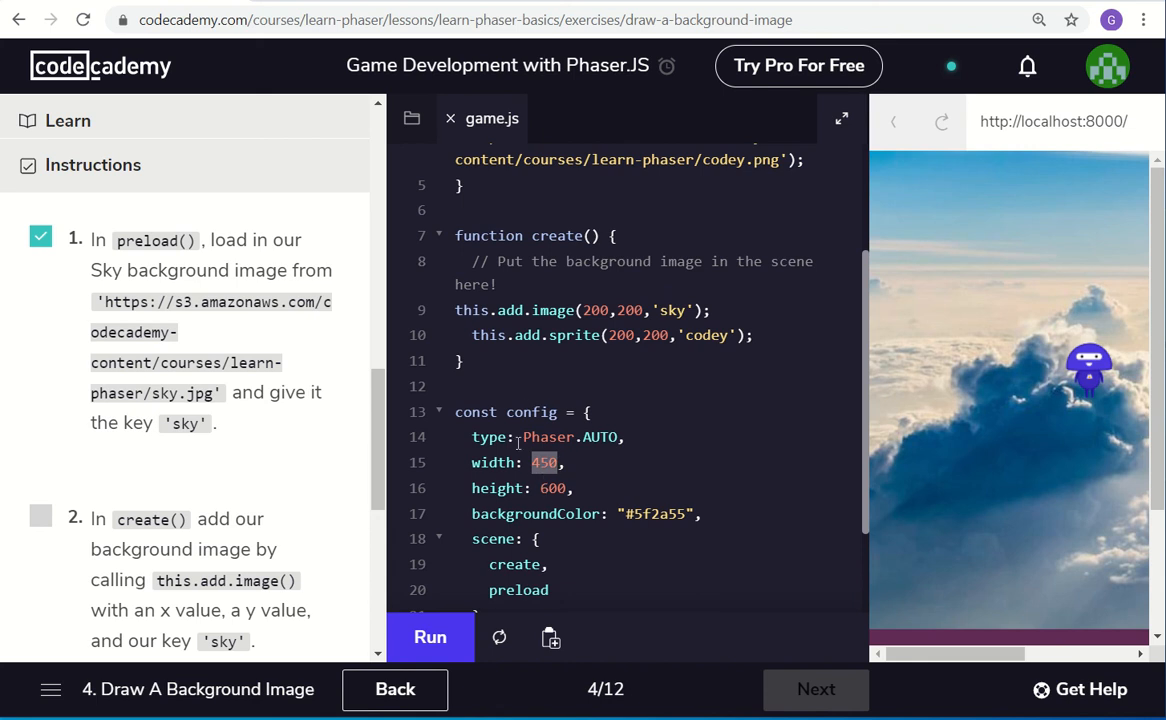